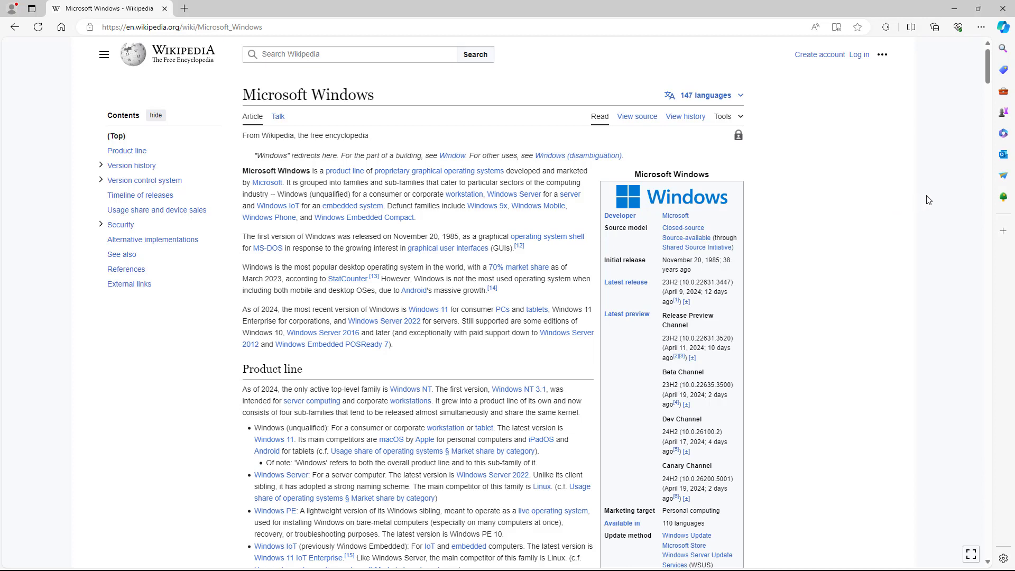
mouse_move(916, 224)
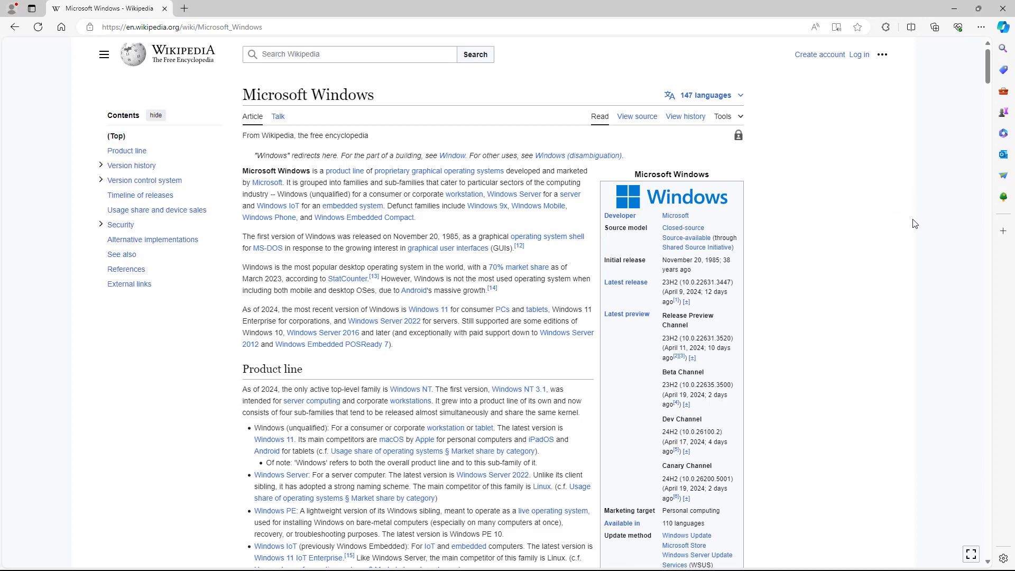
mouse_move(974, 31)
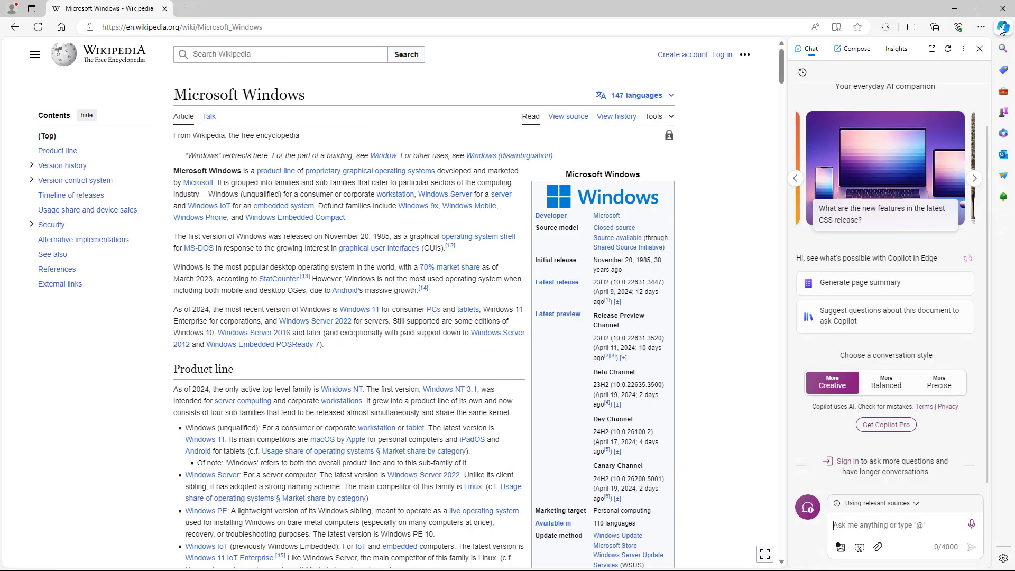
mouse_move(970, 374)
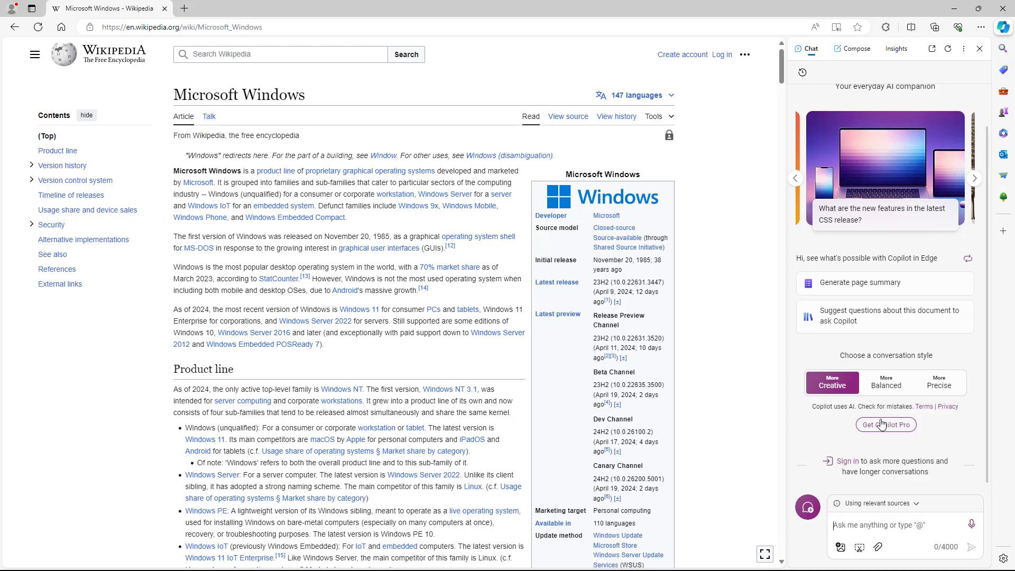
mouse_move(839, 374)
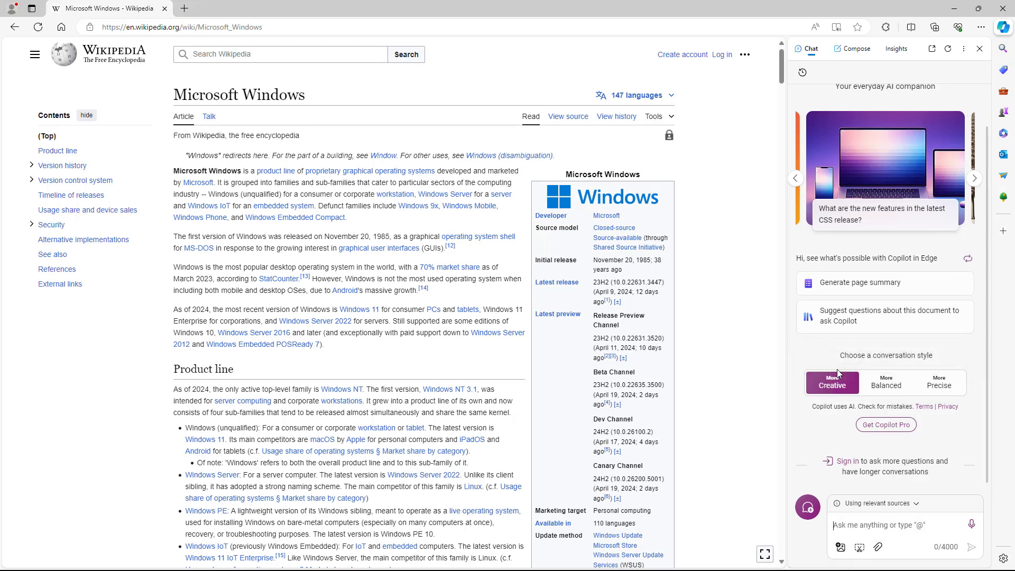
mouse_move(887, 383)
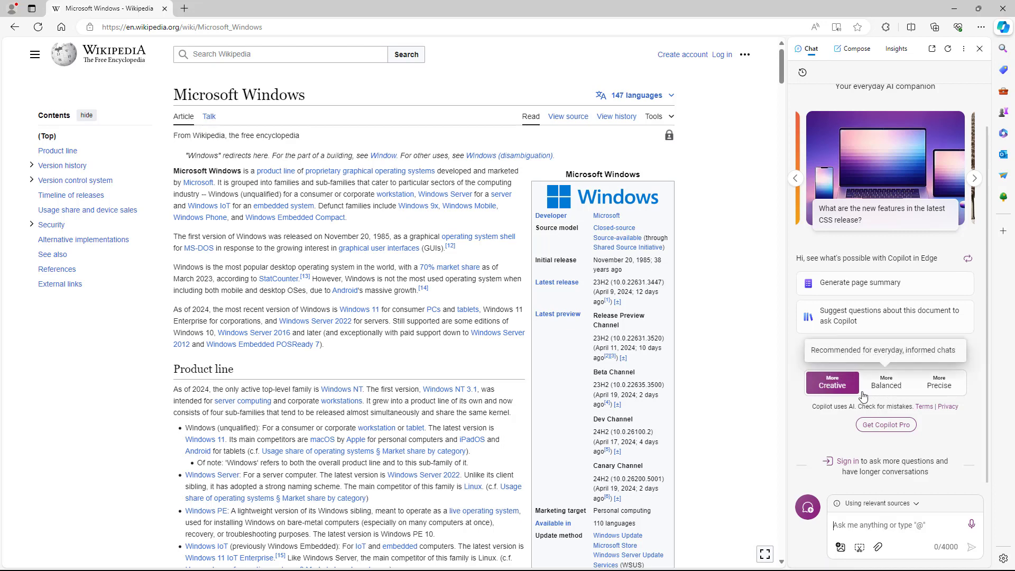
Switch the chat's conversation style to Precise, then back to Creative
click(938, 383)
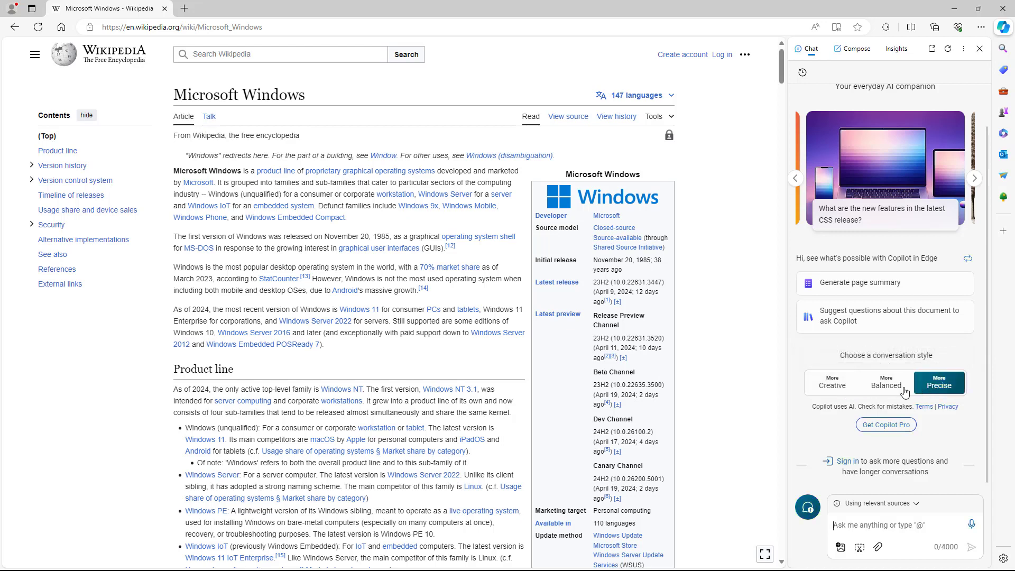
click(833, 383)
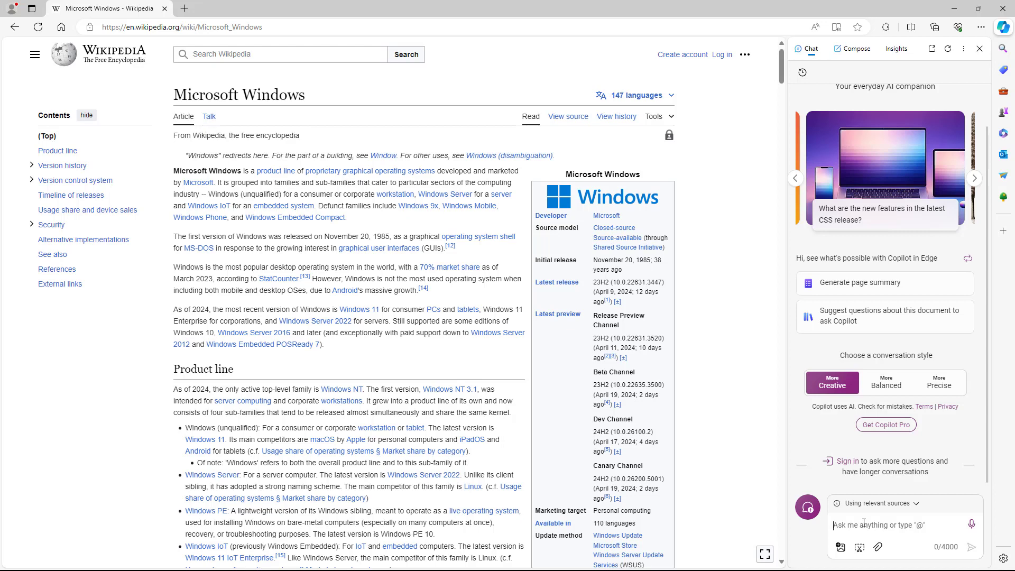
Ask Copilot 'What is the weather today in yangon?' and read through its reply
text(What is the divider)
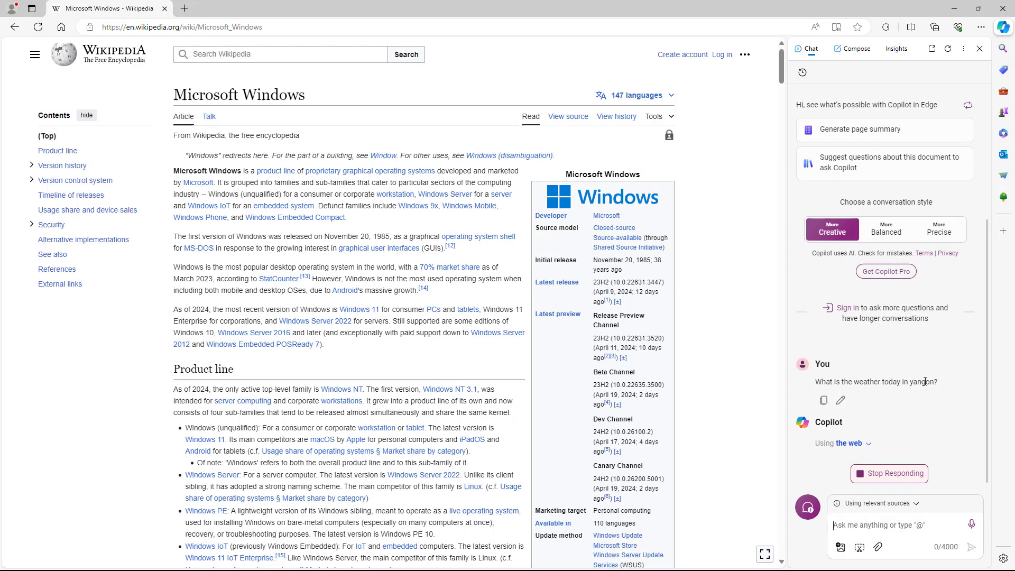
mouse_move(965, 464)
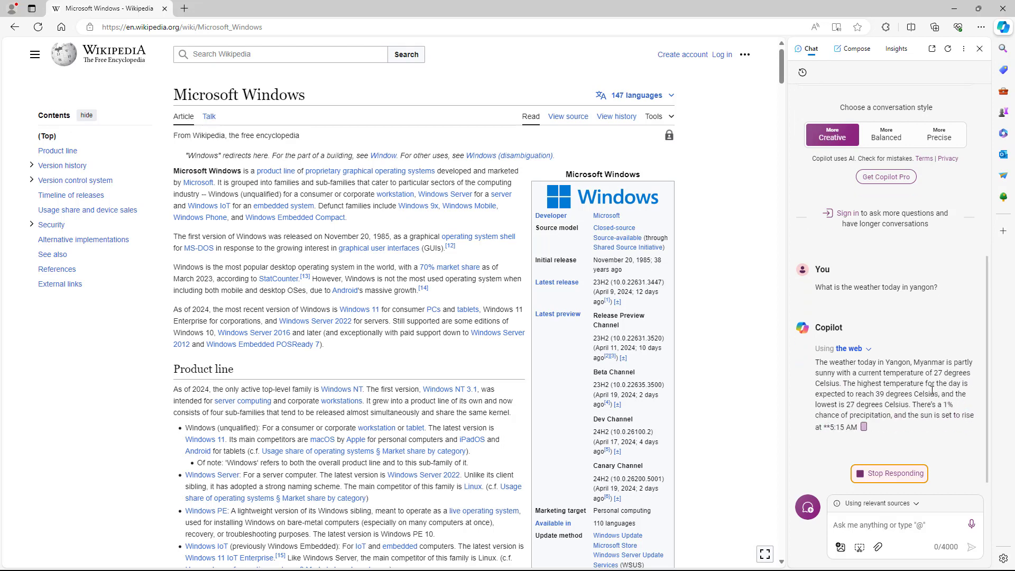
scroll(down, 3)
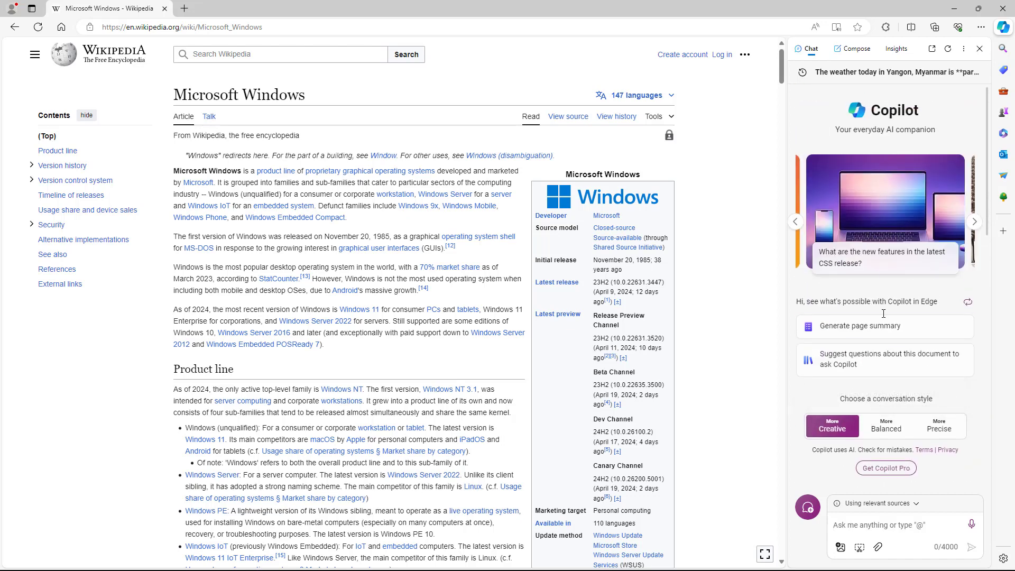
mouse_move(856, 65)
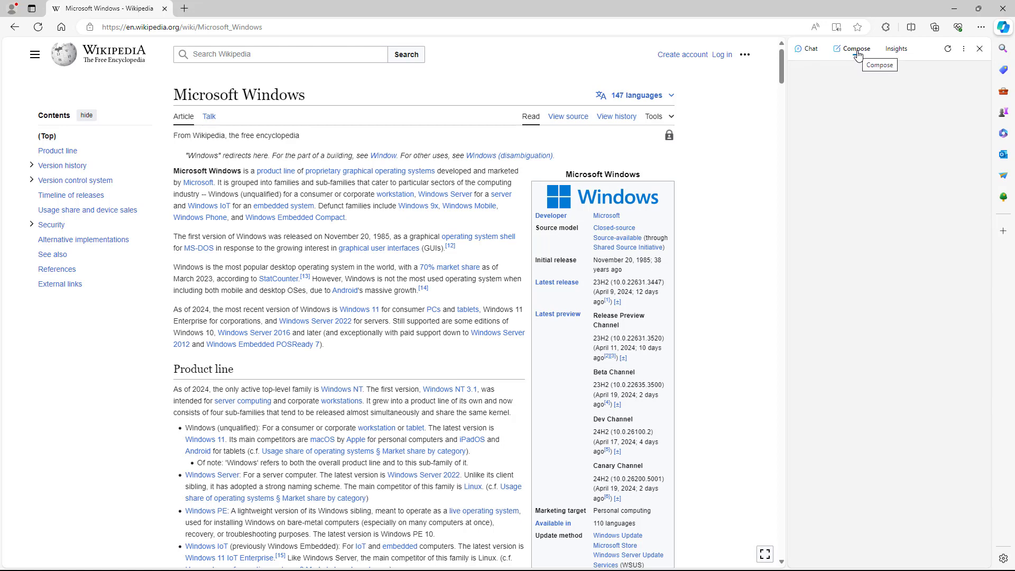
Set the Compose panel to Short length and Email format, keeping the Professional tone
click(851, 49)
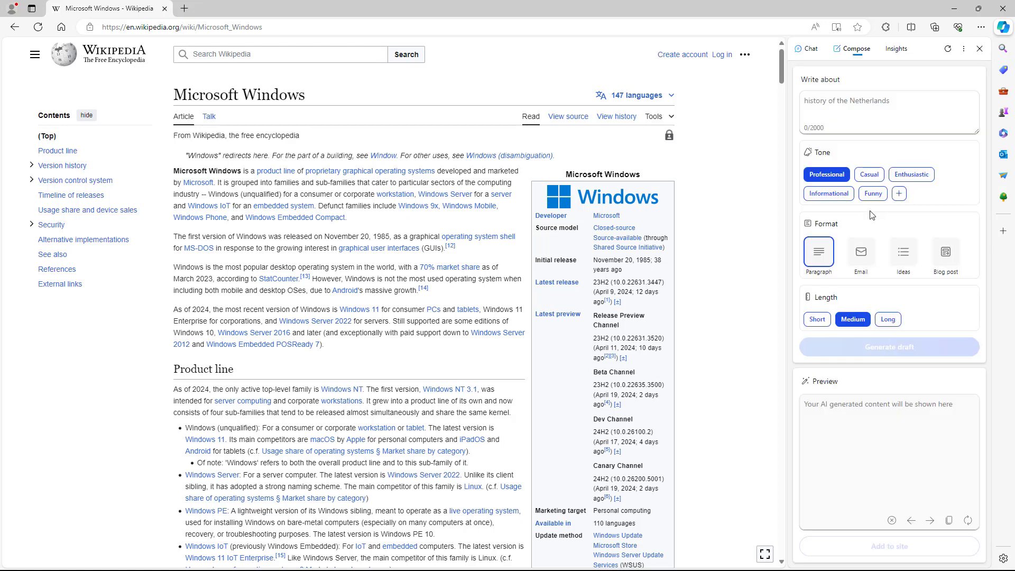
mouse_move(873, 285)
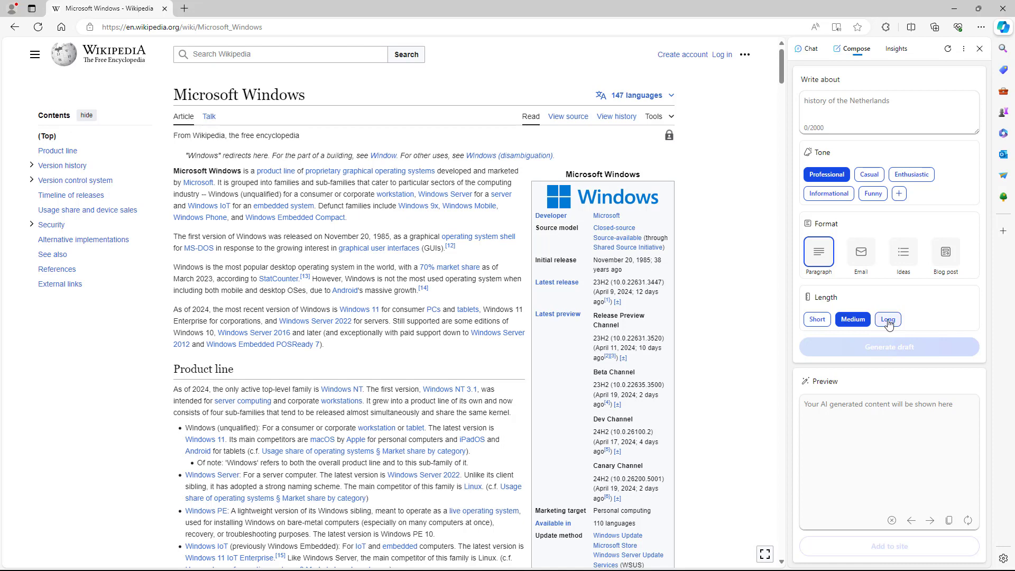
click(817, 320)
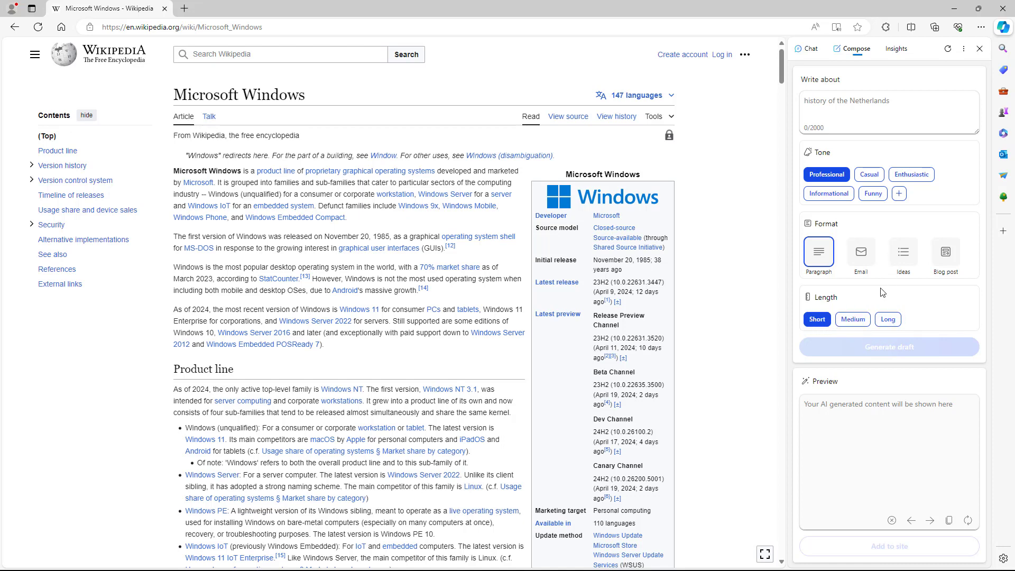
click(861, 252)
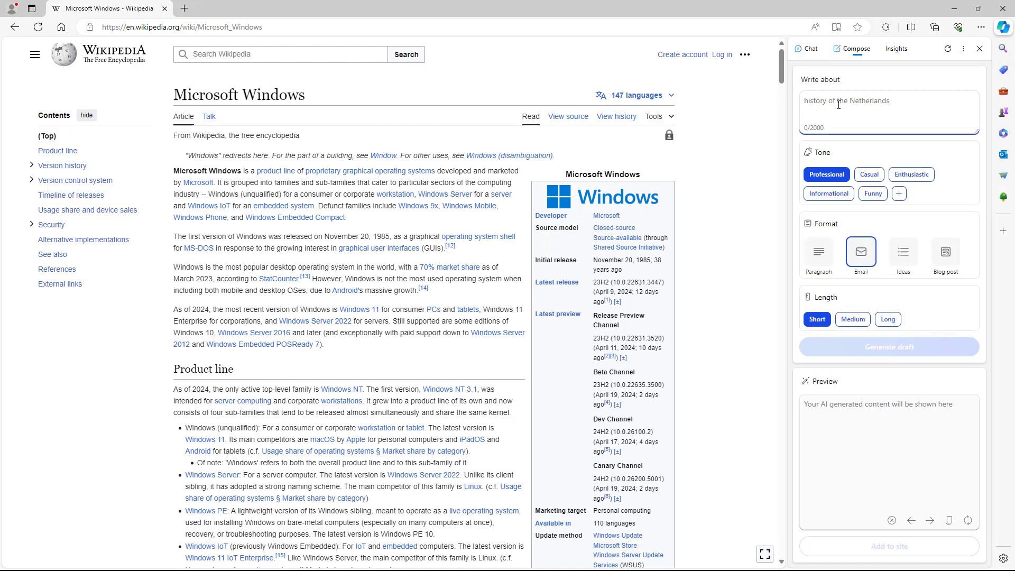
Generate a draft for the topic 'an email as an invitation to LAN party'
text(an email as an invitation to LAN pa)
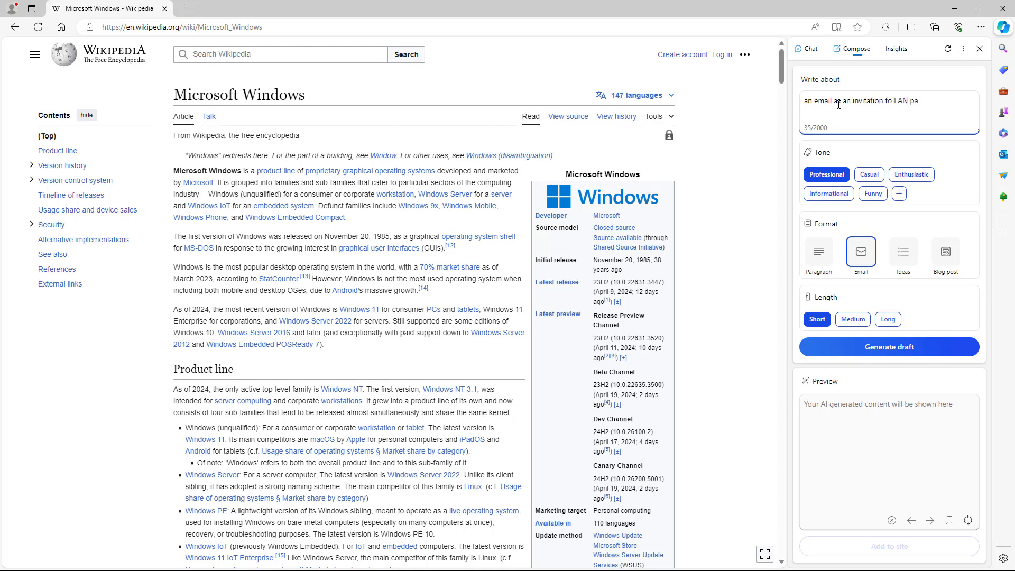
text(rty)
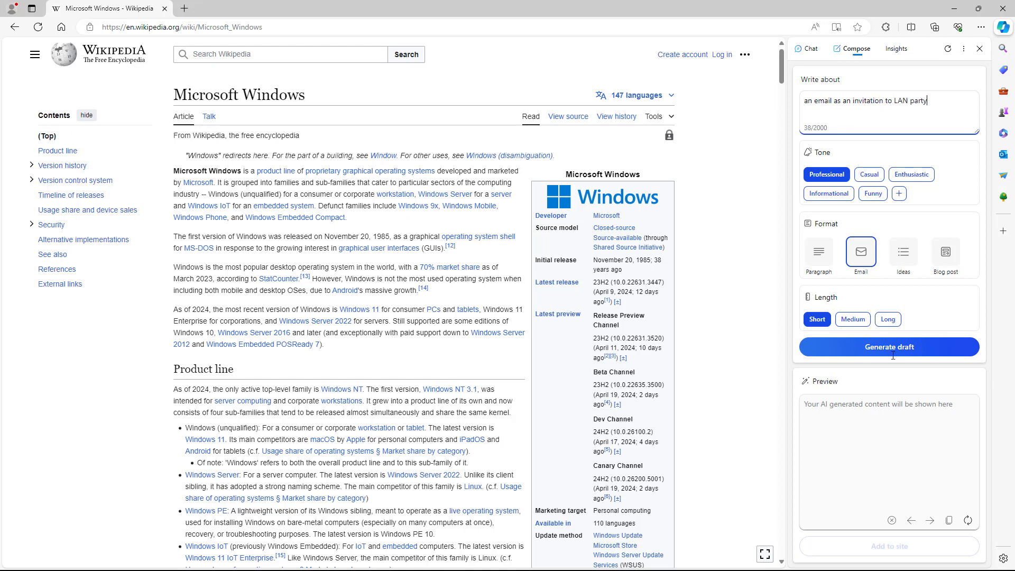
click(888, 347)
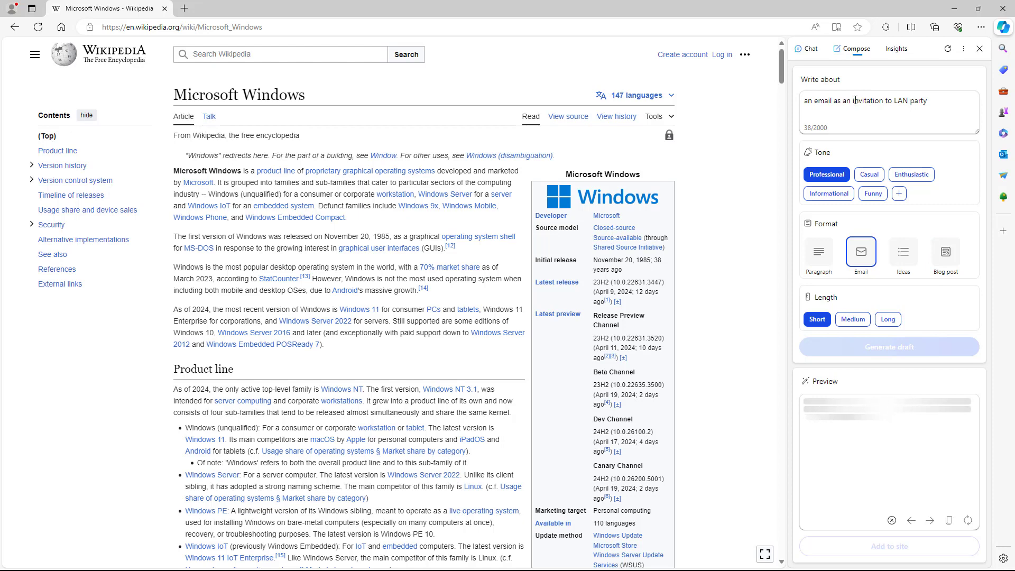
Receive the short LAN-party invitation email draft in the Compose preview
click(888, 347)
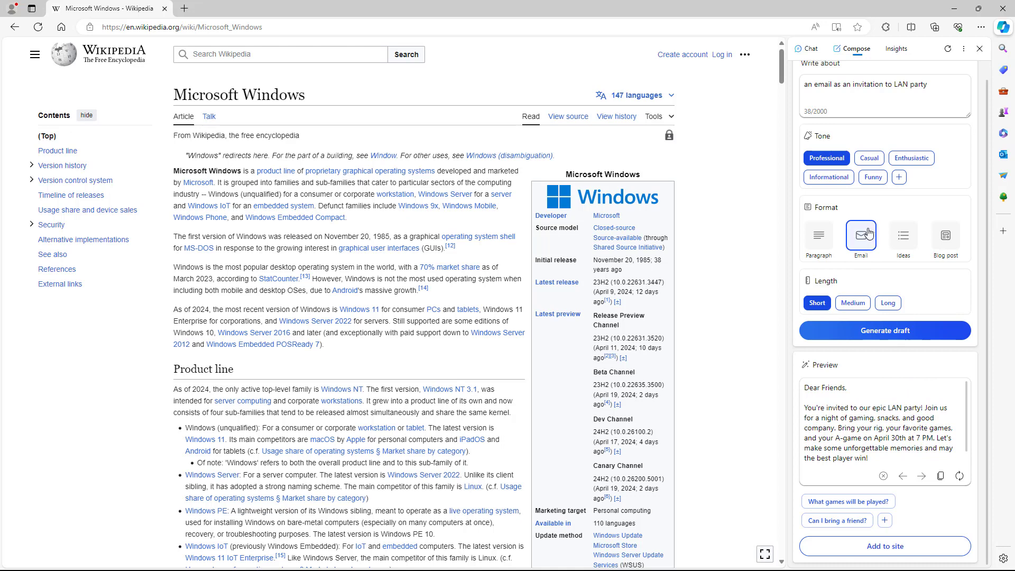
mouse_move(591, 204)
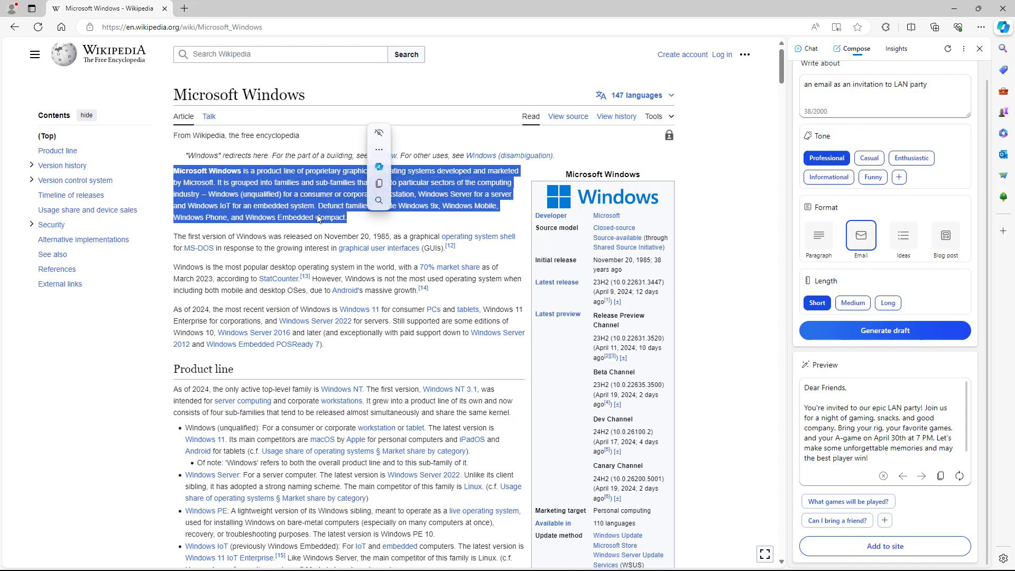
Send the selected opening Windows paragraph to Chat for Copilot's explanation
click(378, 149)
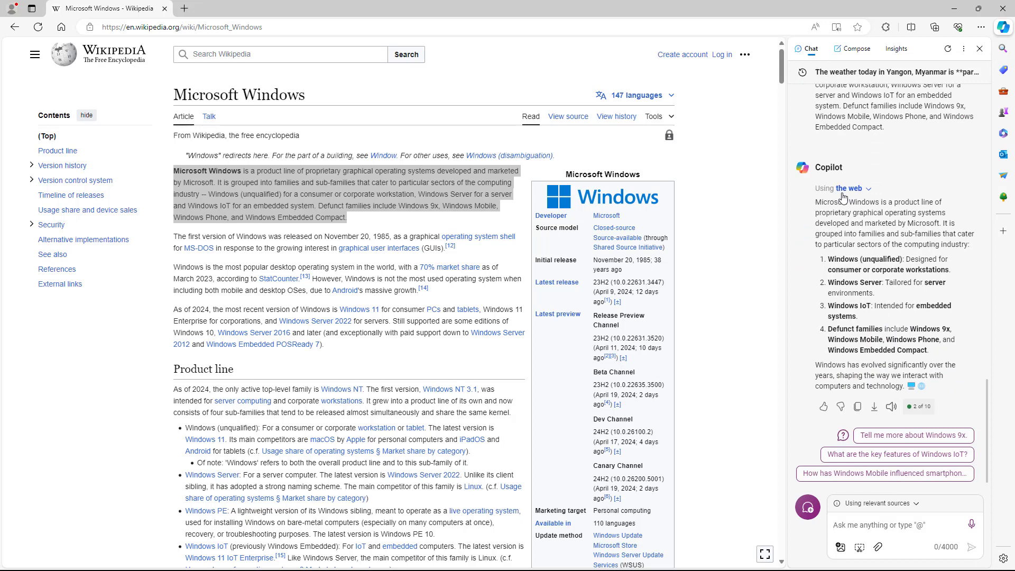
mouse_move(843, 198)
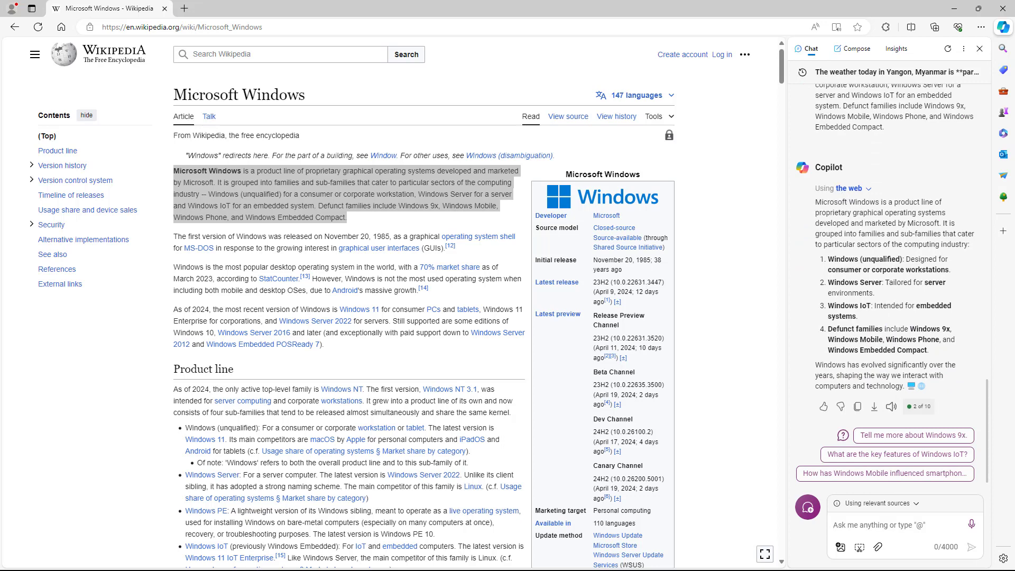